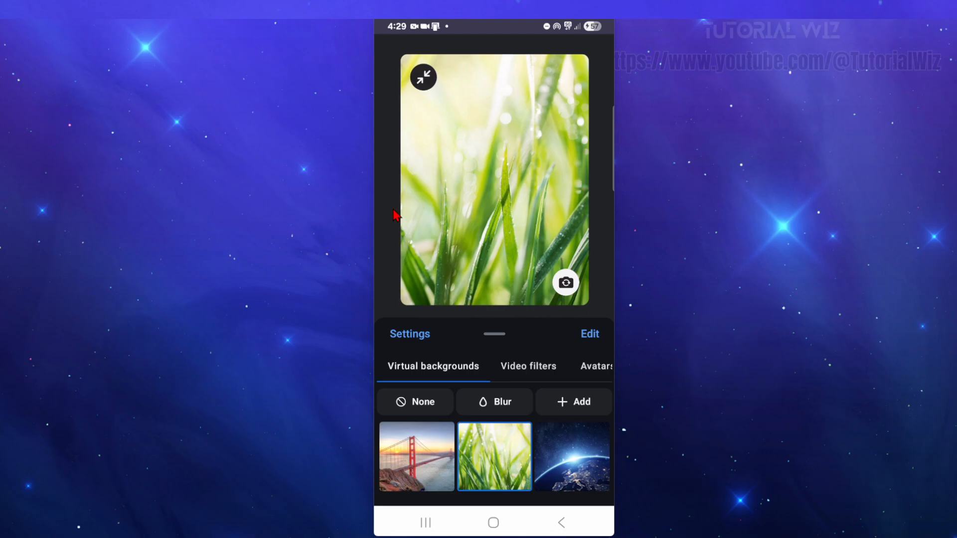
{"action": "mouse_move", "coordinate": [552, 251]}
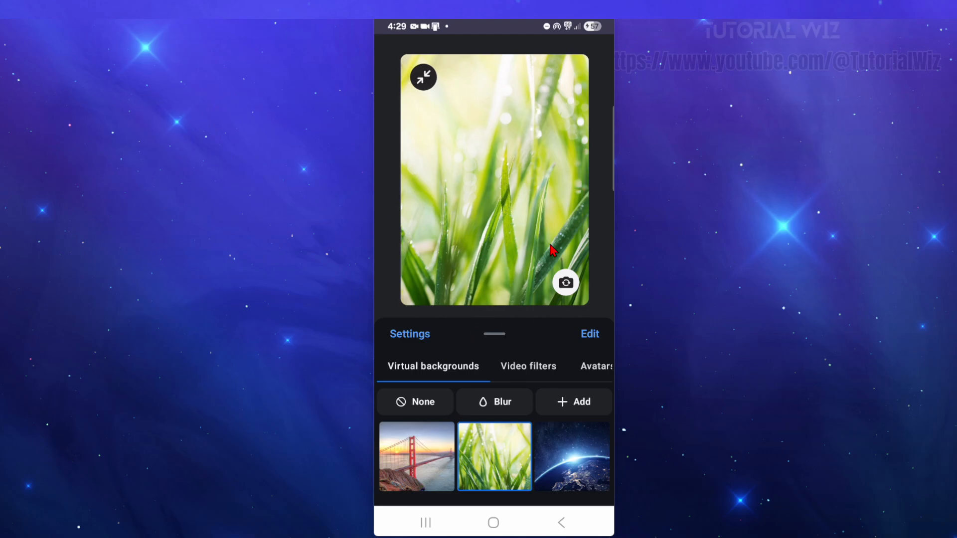
{"action": "mouse_move", "coordinate": [442, 293]}
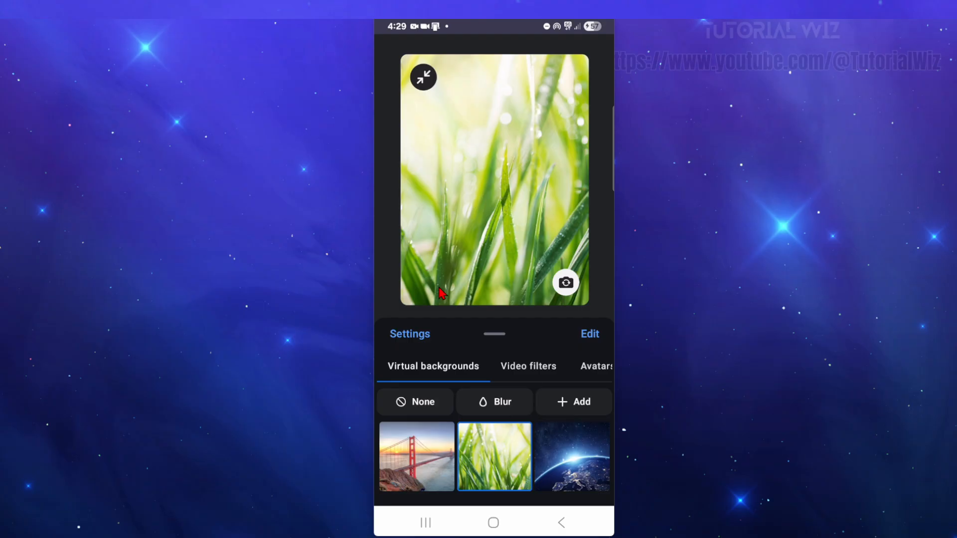
{"action": "mouse_move", "coordinate": [560, 464]}
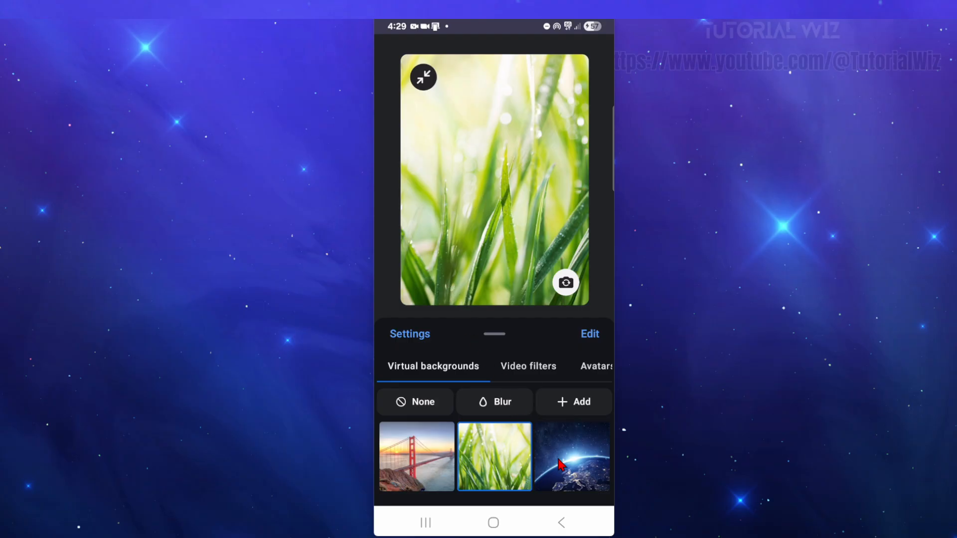
Step: Make the Golden Gate Bridge image the virtual background instead of the grass
{"action": "left_click", "coordinate": [416, 456]}
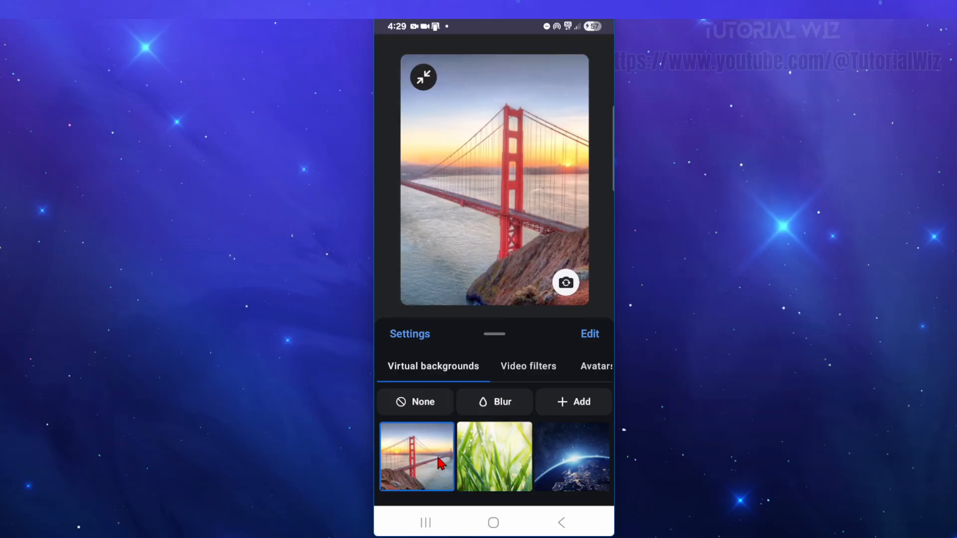
{"action": "mouse_move", "coordinate": [535, 377]}
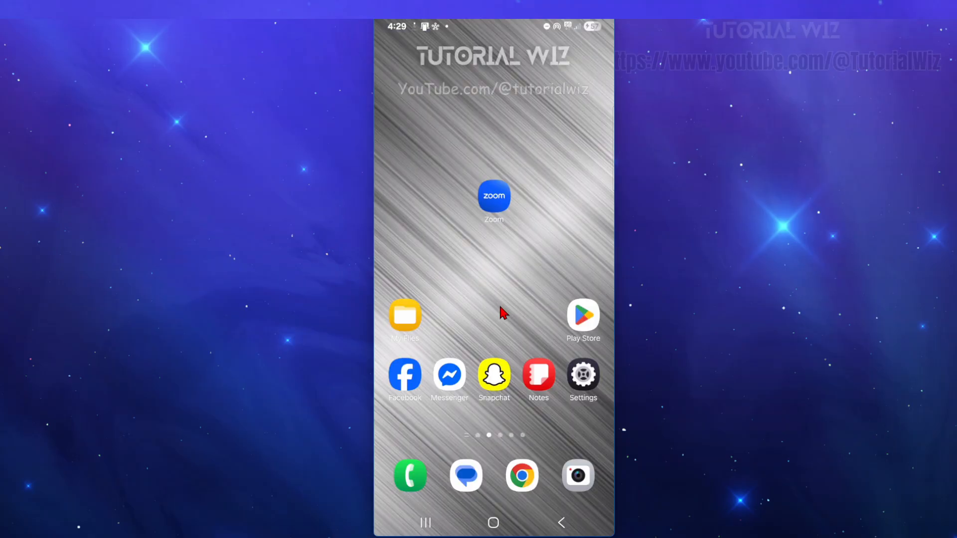
Step: Launch Zoom and go to the Start a meeting page with video on
{"action": "left_click", "coordinate": [493, 195]}
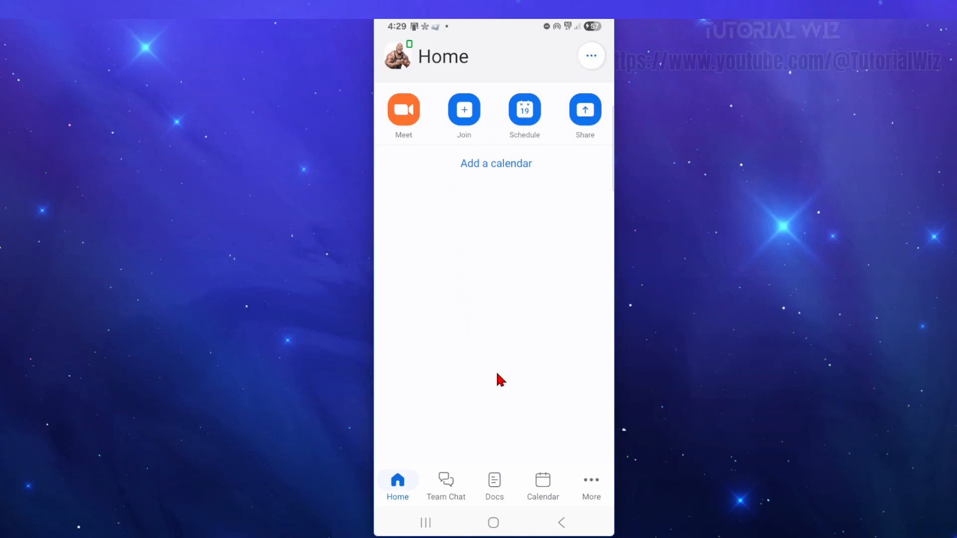
{"action": "mouse_move", "coordinate": [478, 114]}
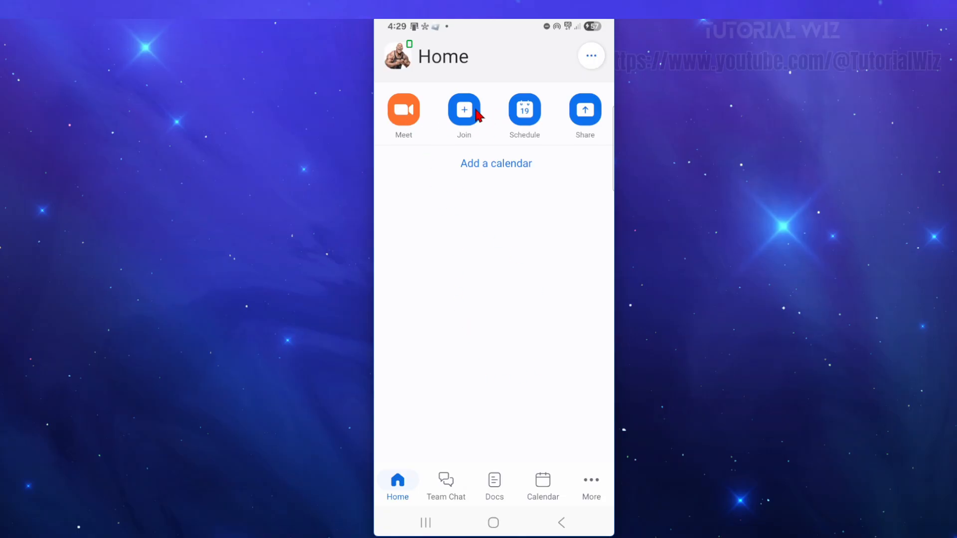
{"action": "mouse_move", "coordinate": [408, 119]}
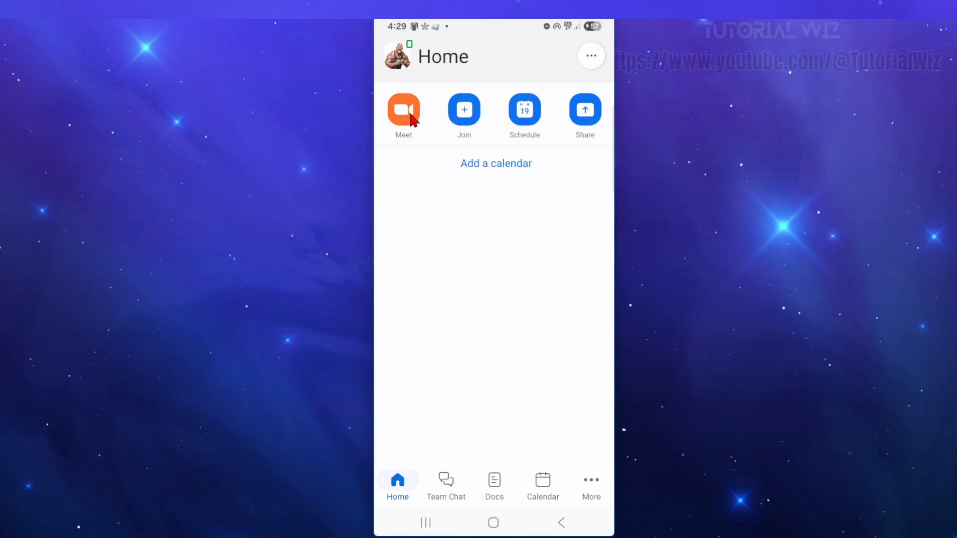
{"action": "left_click", "coordinate": [404, 109]}
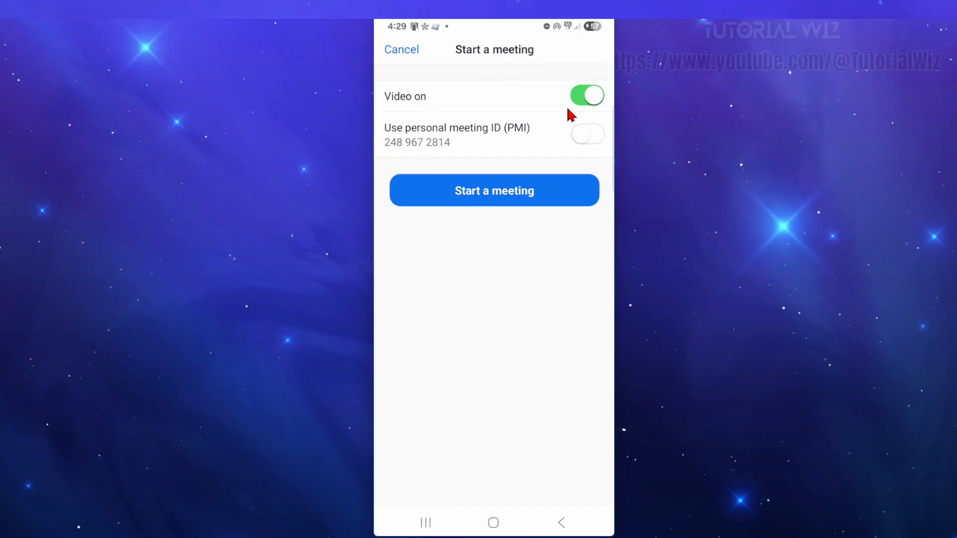
Step: Start the meeting and enter it from the video preview with the Golden Gate background
{"action": "left_click", "coordinate": [494, 190]}
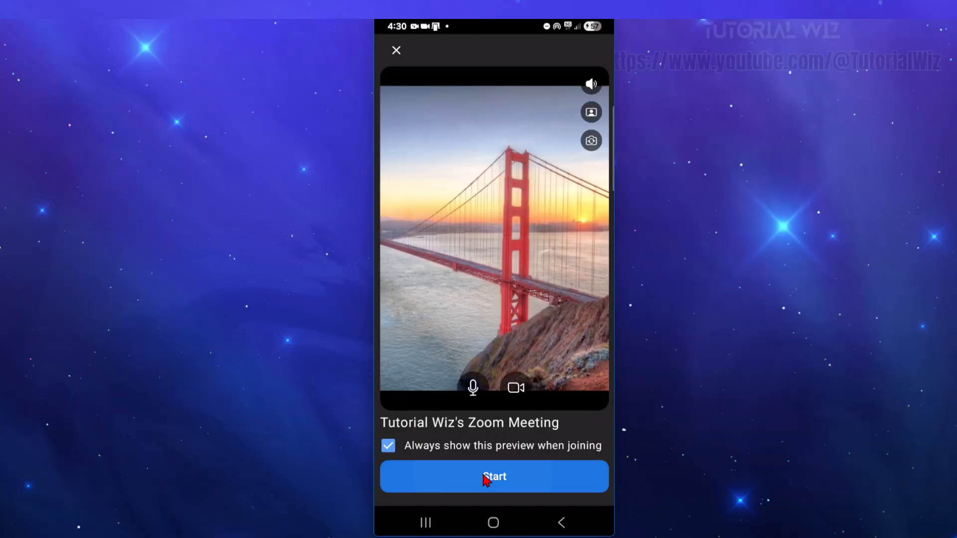
{"action": "left_click", "coordinate": [494, 477]}
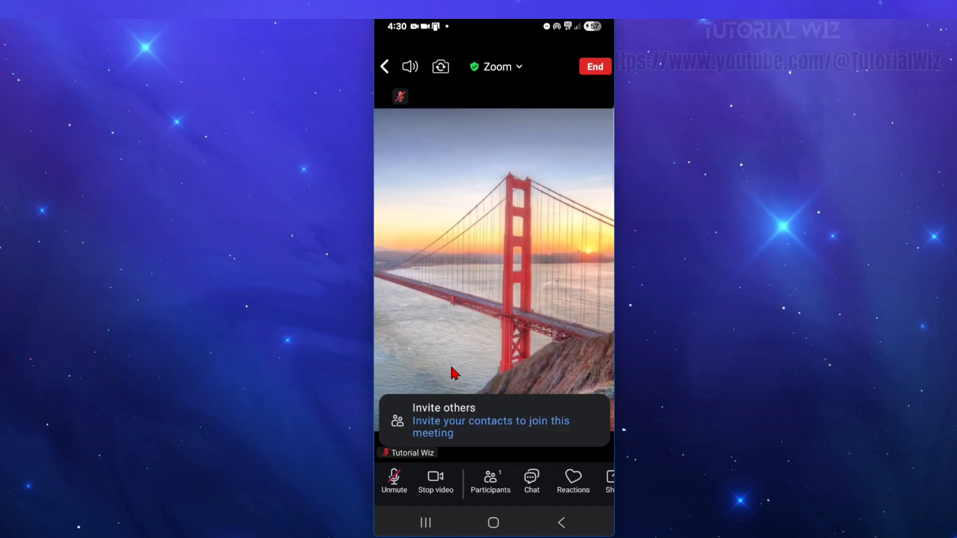
{"action": "mouse_move", "coordinate": [495, 315]}
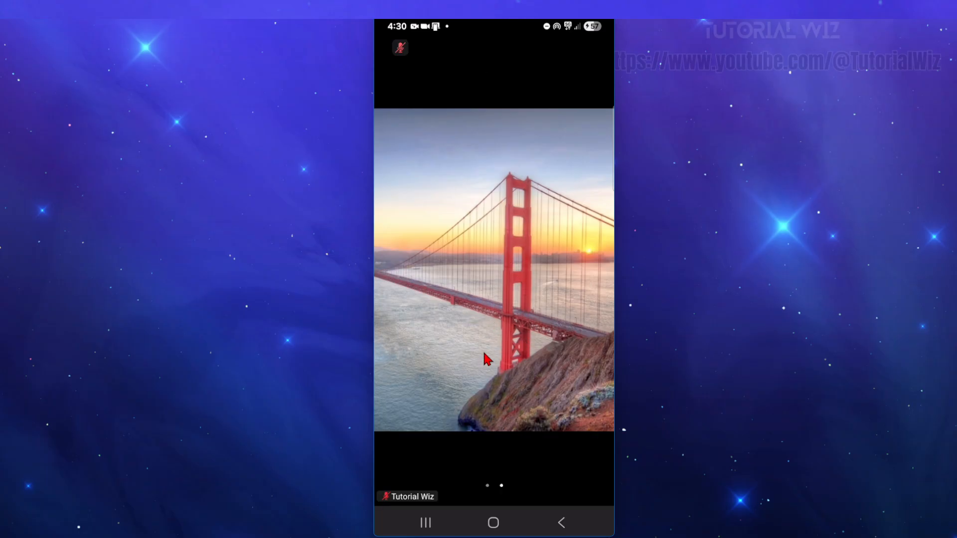
{"action": "mouse_move", "coordinate": [503, 304]}
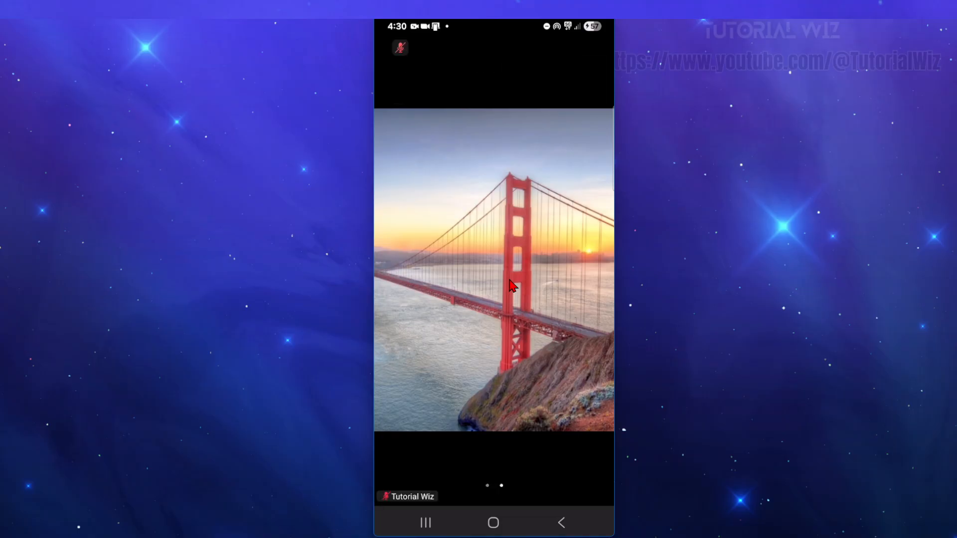
Step: Reveal the meeting controls and show the More options list
{"action": "left_click", "coordinate": [493, 271]}
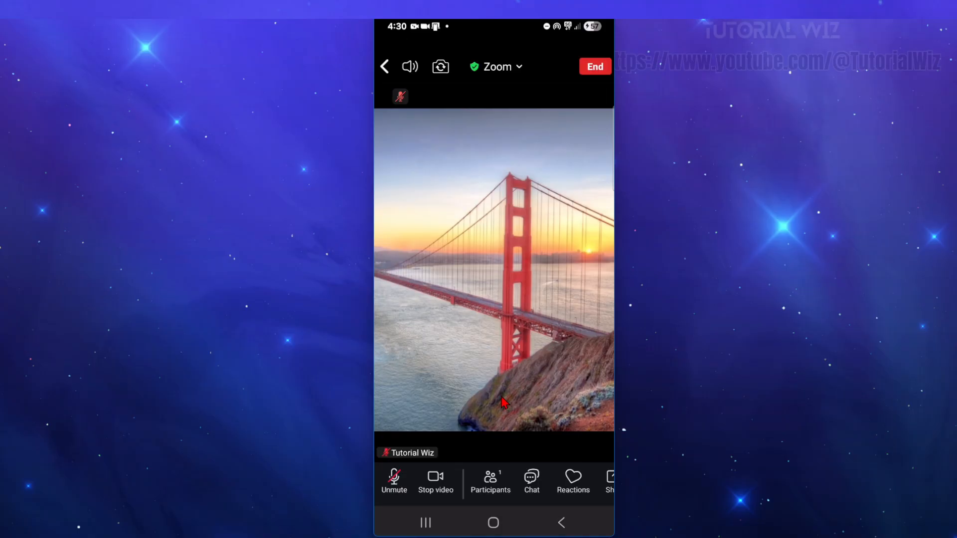
{"action": "mouse_move", "coordinate": [528, 495]}
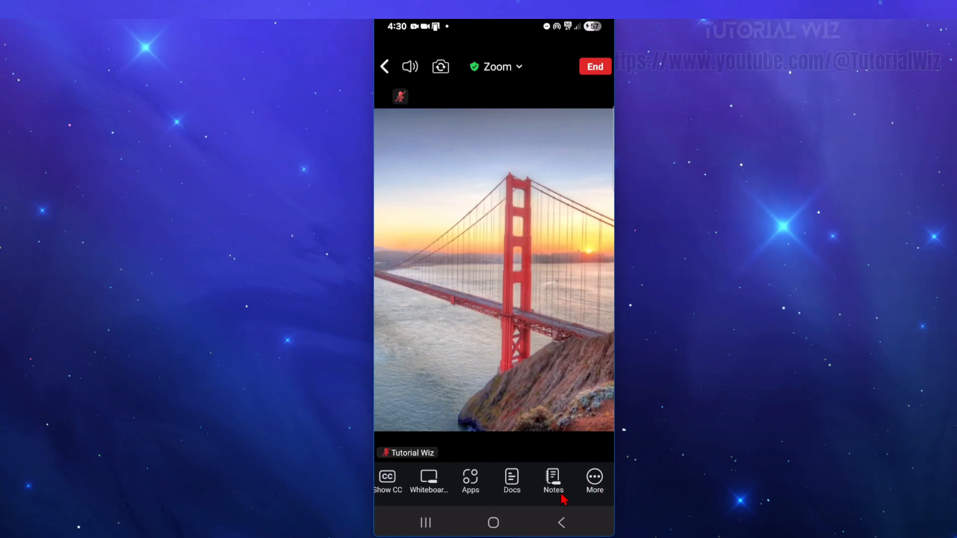
{"action": "left_click", "coordinate": [594, 480]}
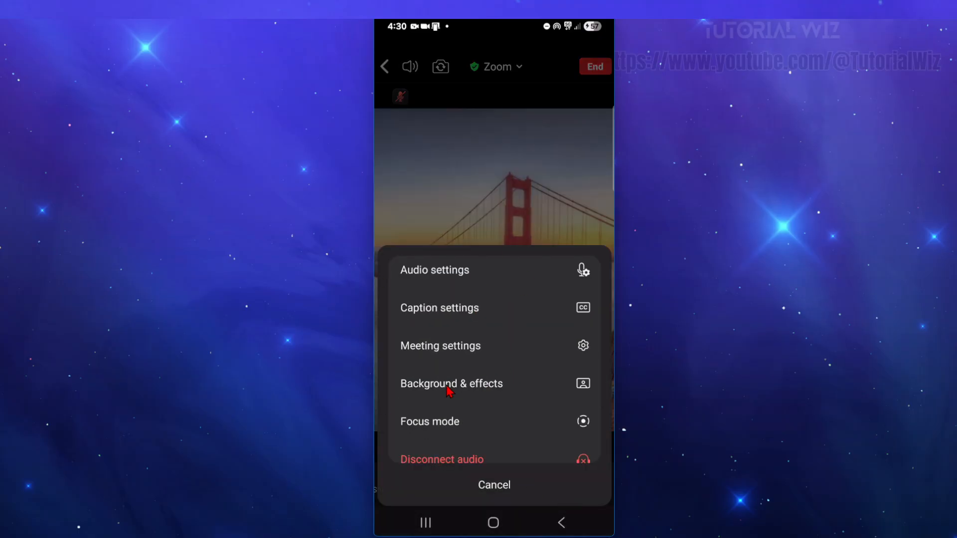
Step: In Background & effects, apply the Earth-from-space background and browse video filters
{"action": "left_click", "coordinate": [451, 383]}
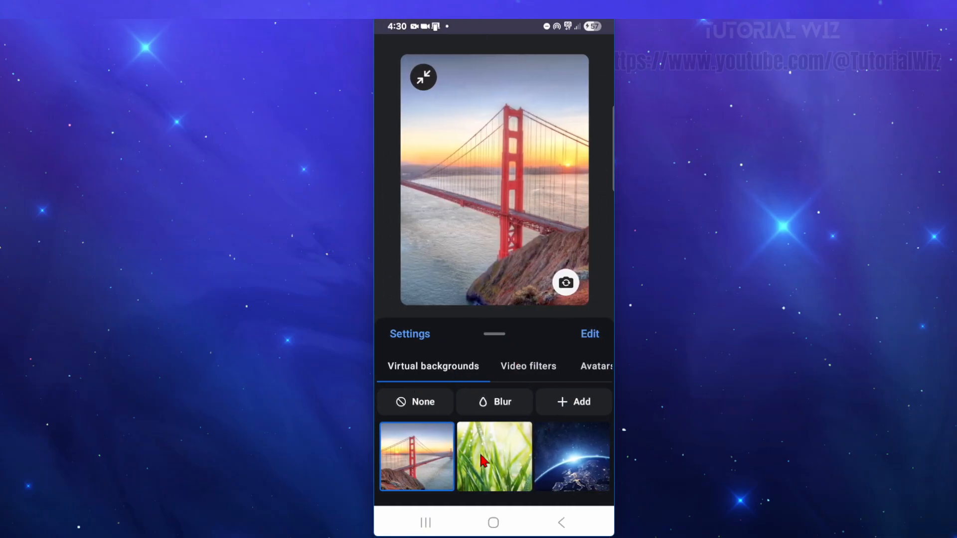
{"action": "left_click", "coordinate": [571, 457]}
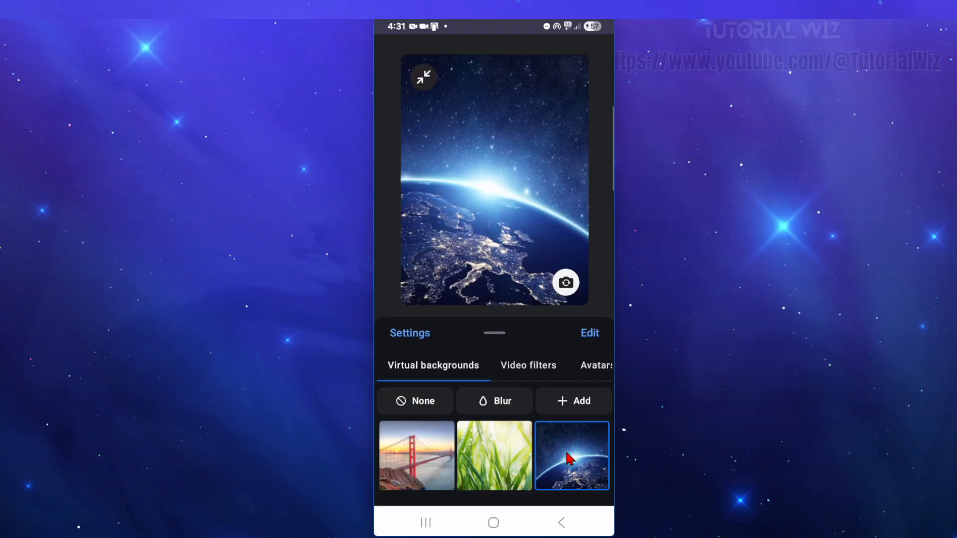
{"action": "left_click", "coordinate": [528, 364]}
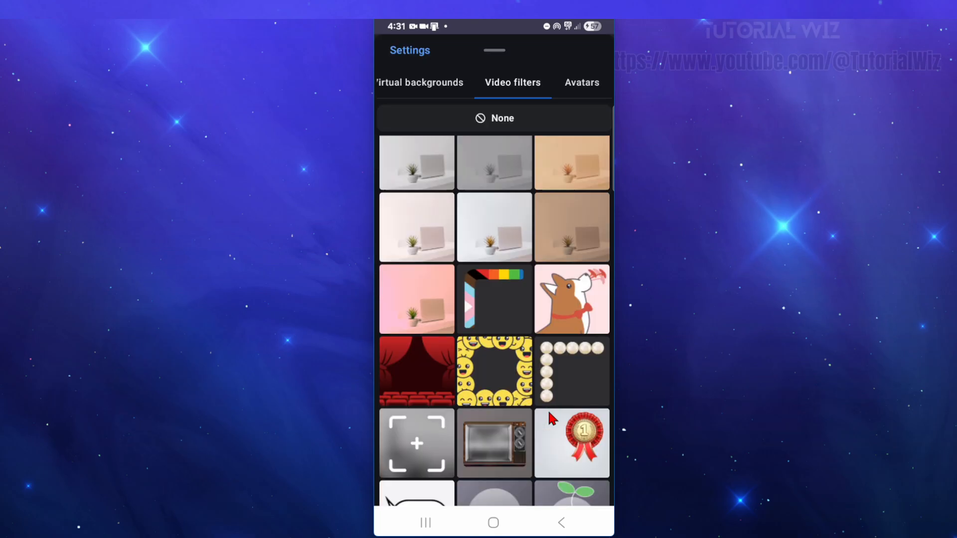
Step: Browse Avatars, return to Virtual backgrounds and reselect the Golden Gate Bridge
{"action": "left_click", "coordinate": [580, 83]}
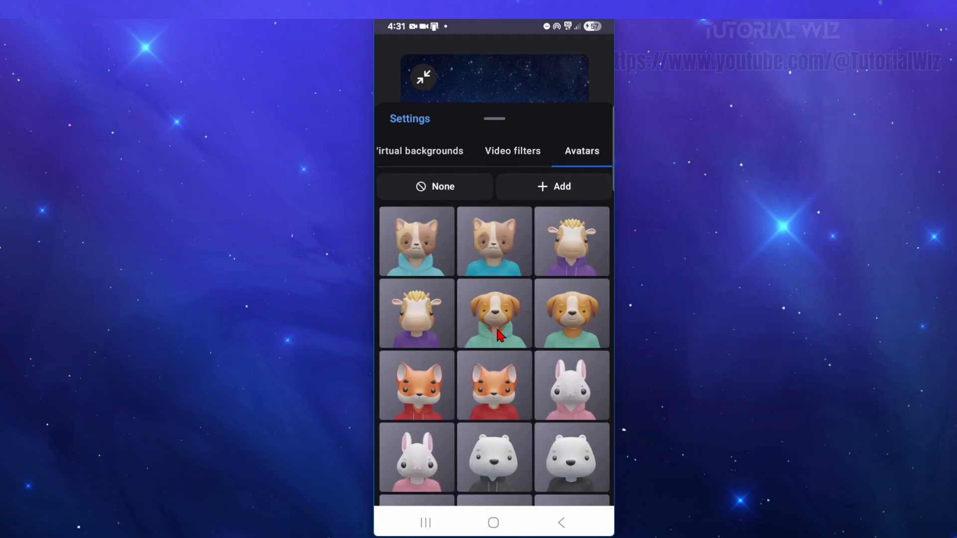
{"action": "left_click", "coordinate": [433, 83]}
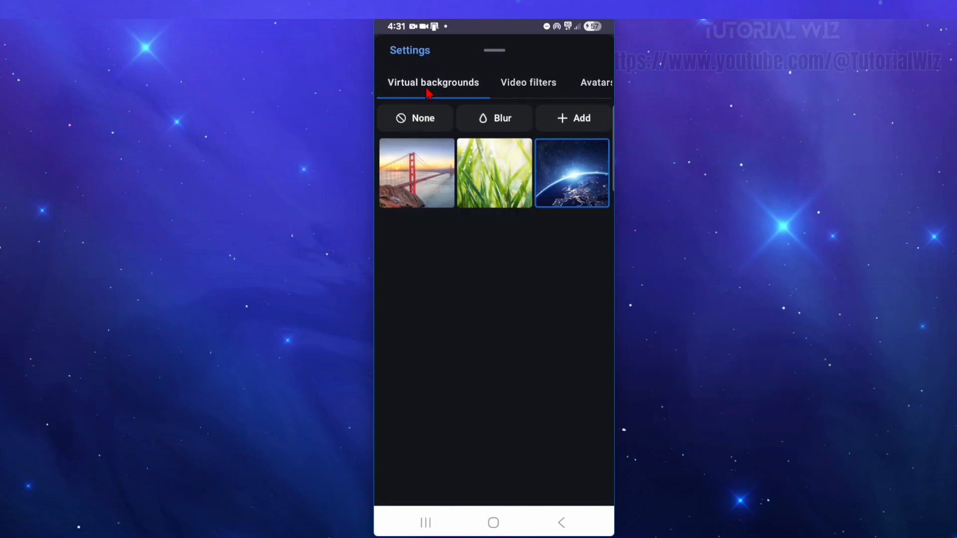
{"action": "left_click", "coordinate": [494, 172]}
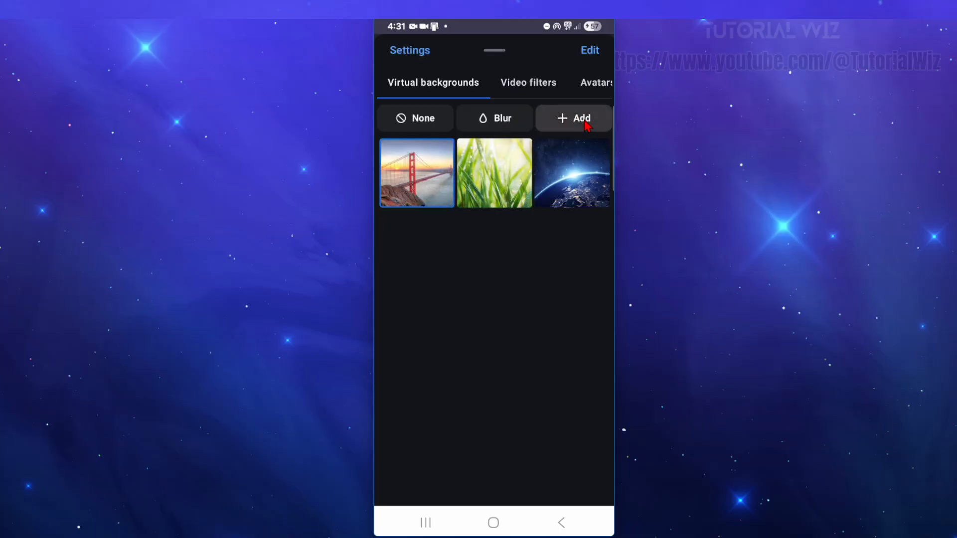
Step: Use + Add to bring up the Select an image source picker for a custom background
{"action": "left_click", "coordinate": [573, 118]}
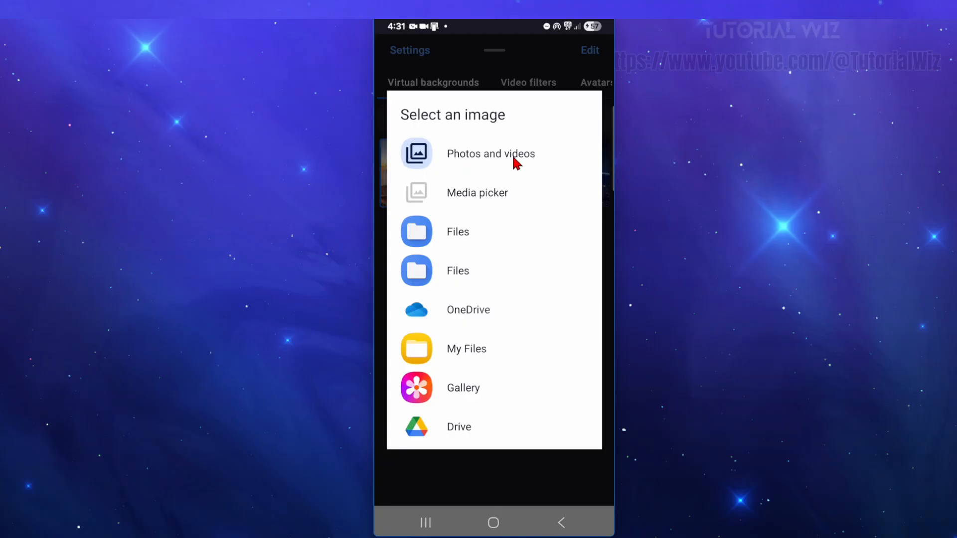
{"action": "mouse_move", "coordinate": [541, 297]}
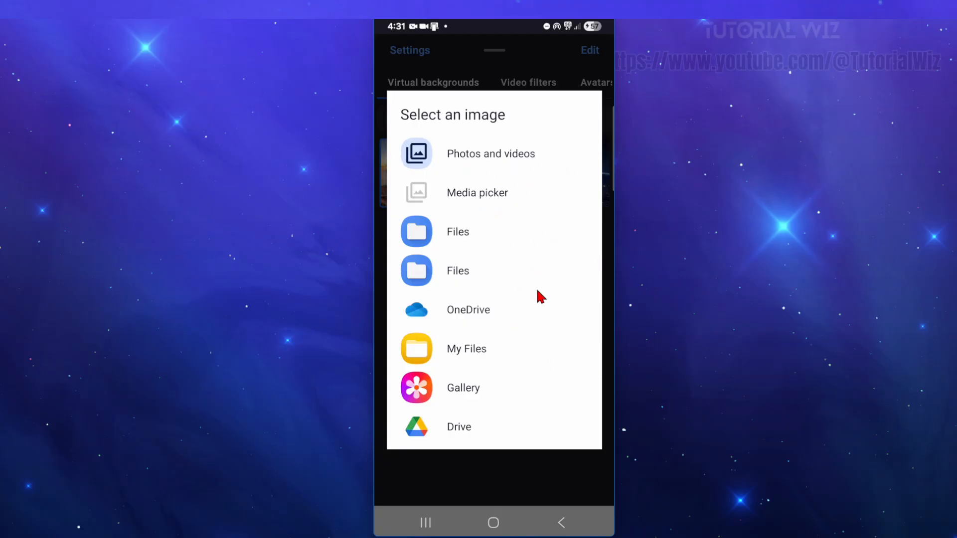
{"action": "mouse_move", "coordinate": [503, 362]}
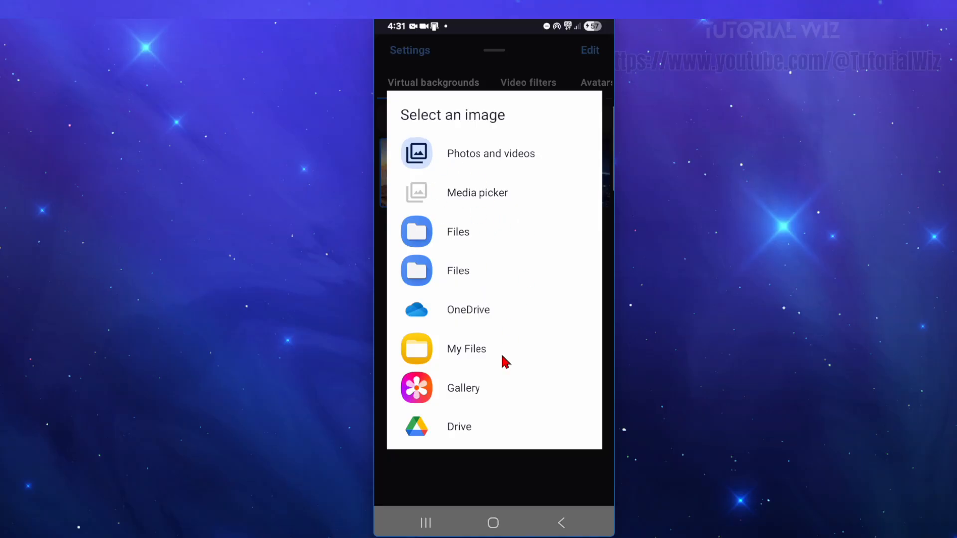